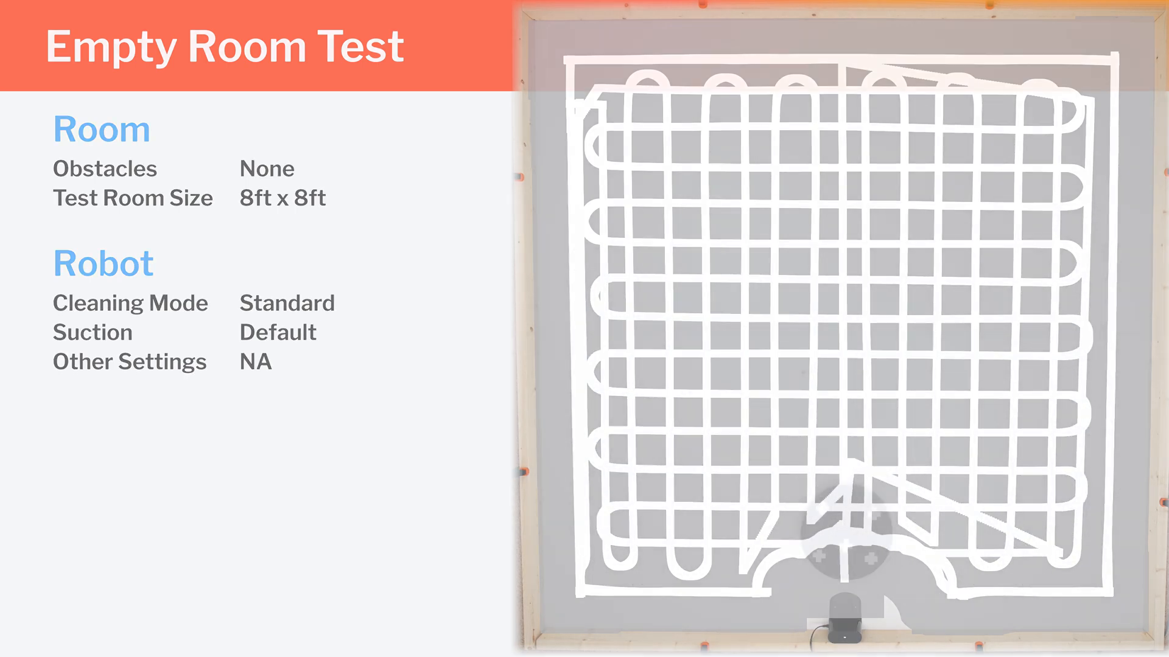
Advance to the Other Important Specifications slide showing a room renamed 'Test Space A'.
key(Right)
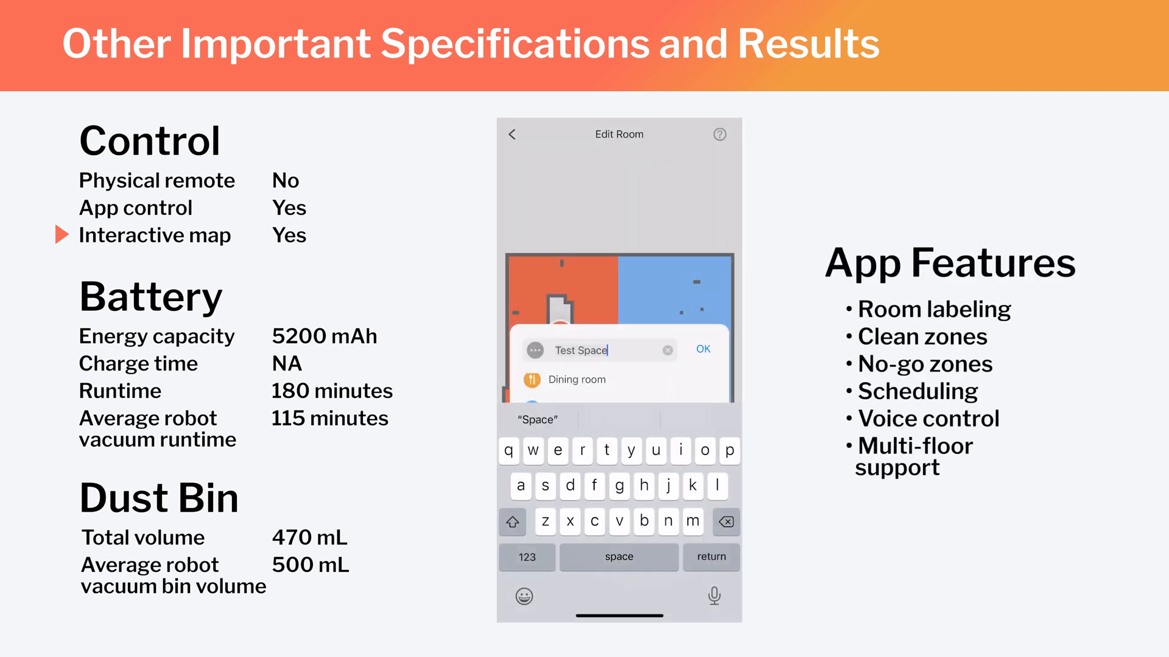
text(A)
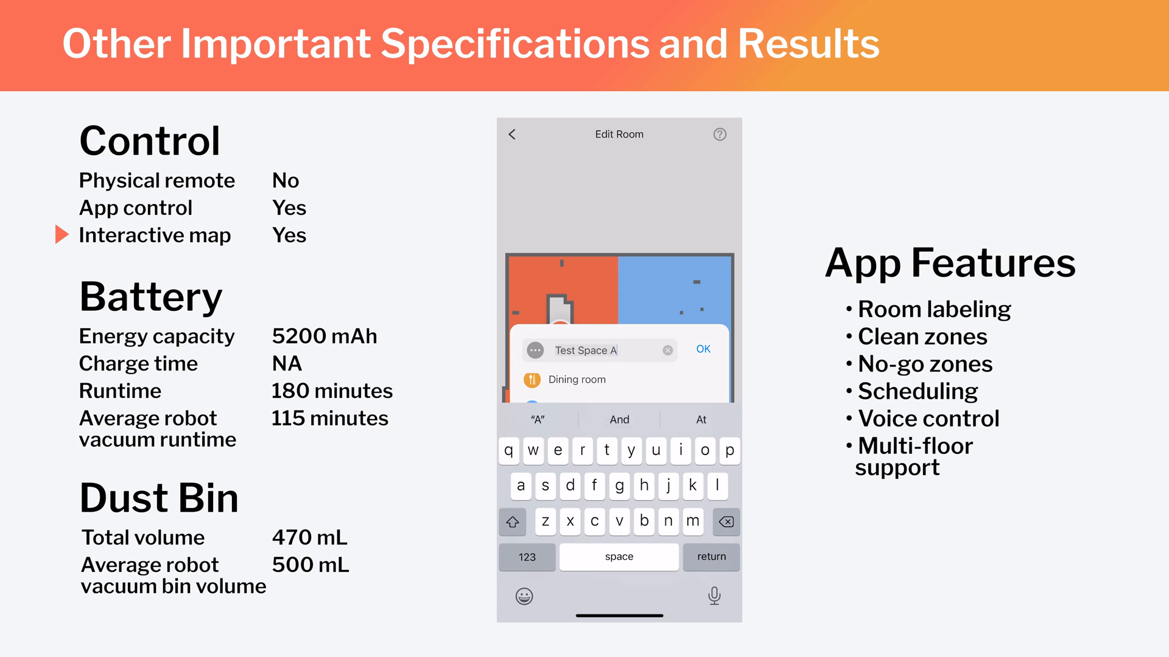